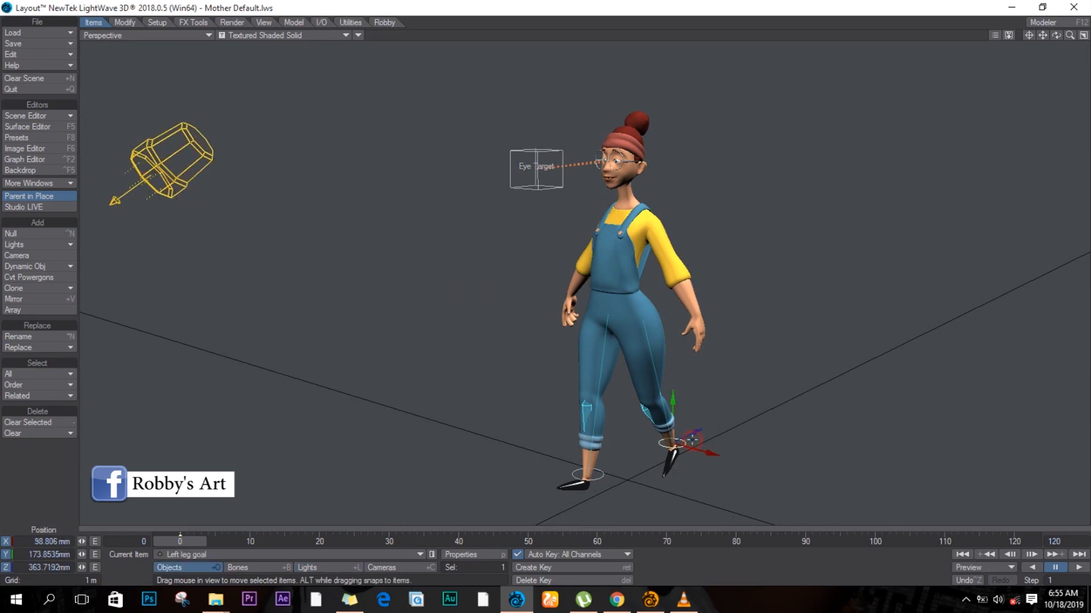
Drag the Left leg goal null to lift and reposition the foot, showing the finished IK legs.
left_click_drag(689, 442, 702, 436)
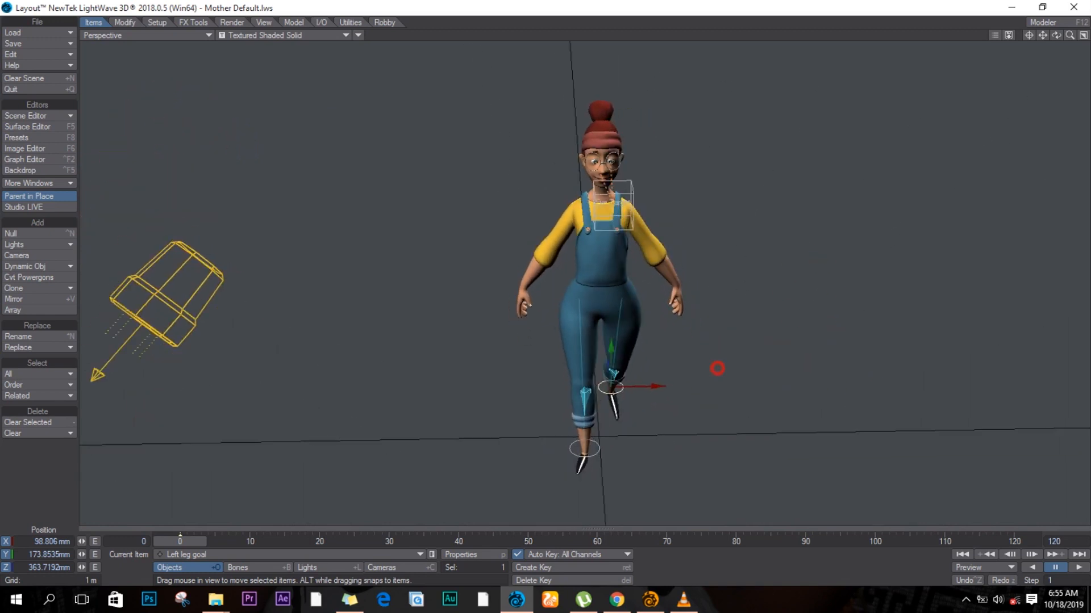
left_click_drag(718, 368, 518, 295)
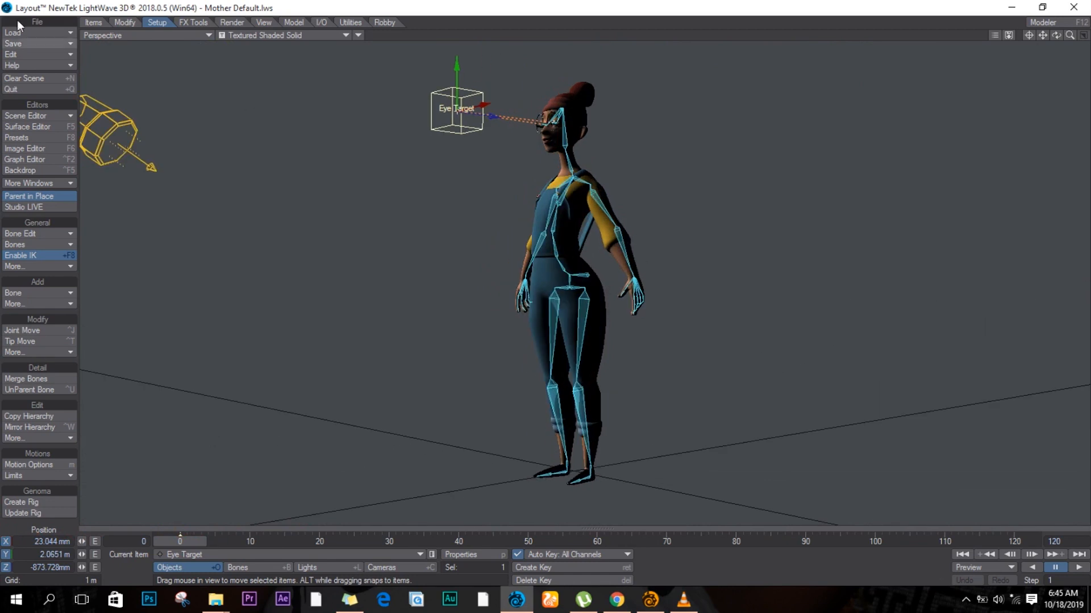
Add a new null from the Items tools and name it 'Left leg goal'.
left_click(93, 23)
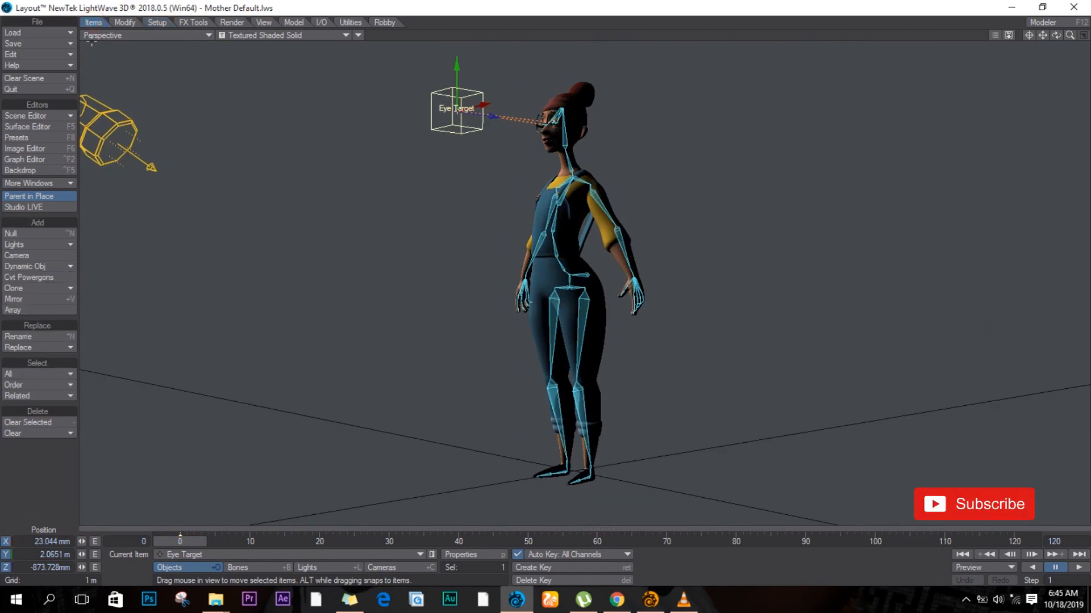
left_click(10, 232)
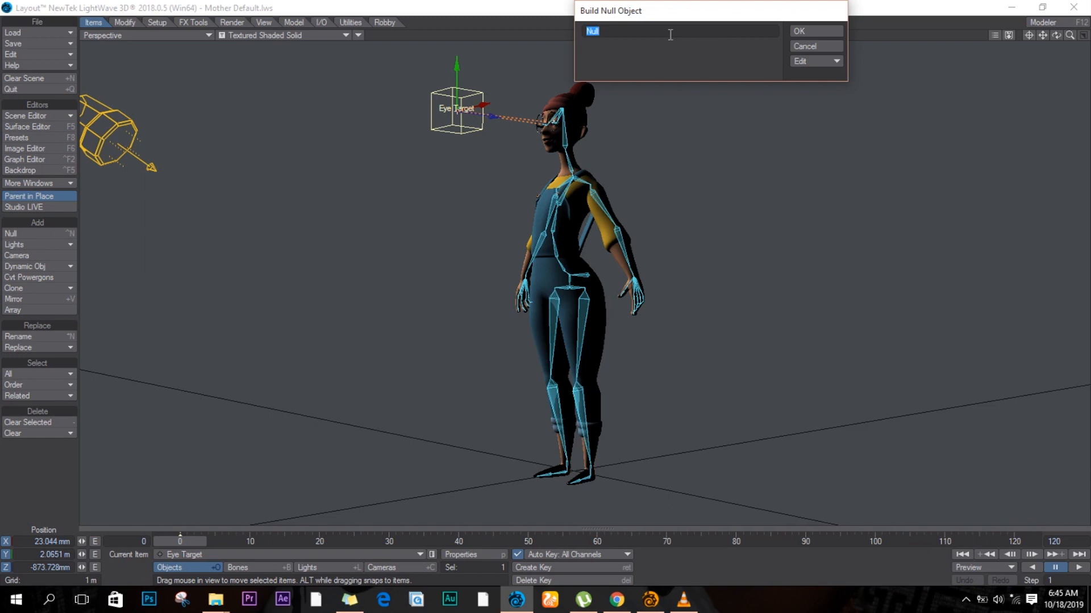
type("L")
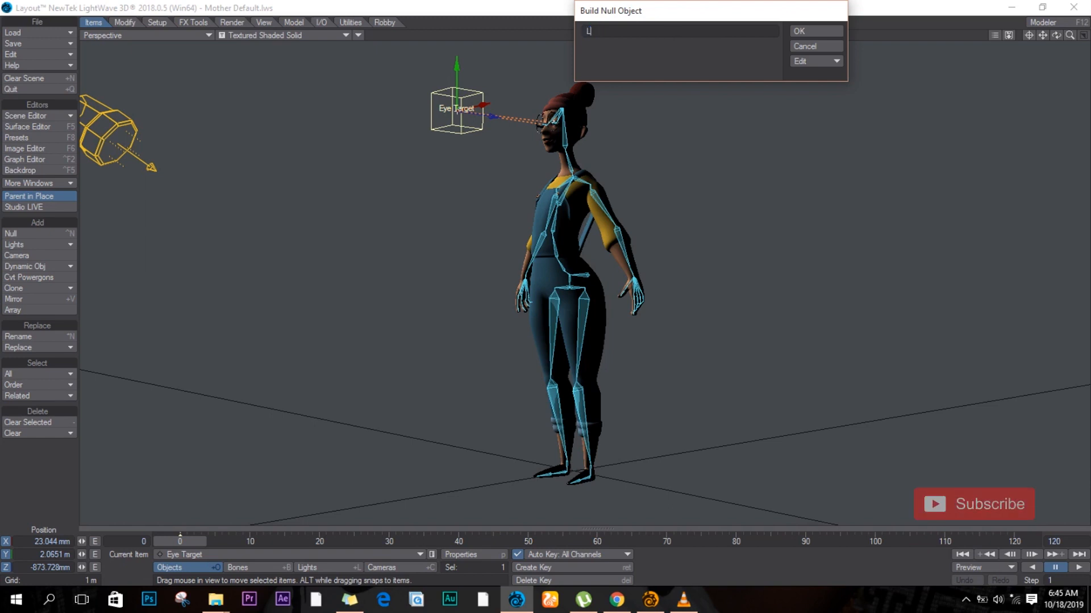
type("eft le")
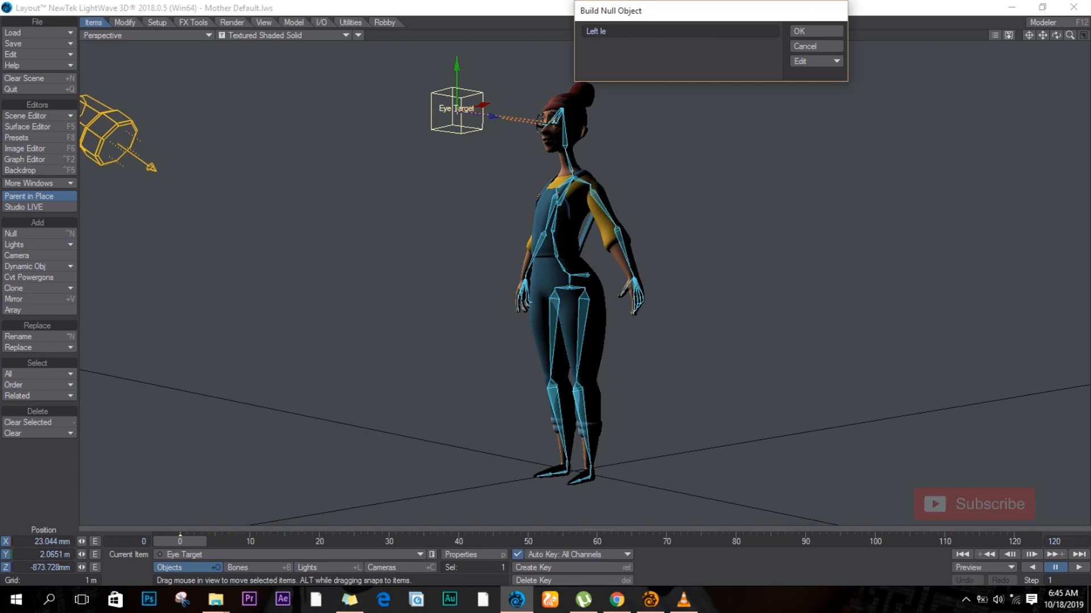
type("g")
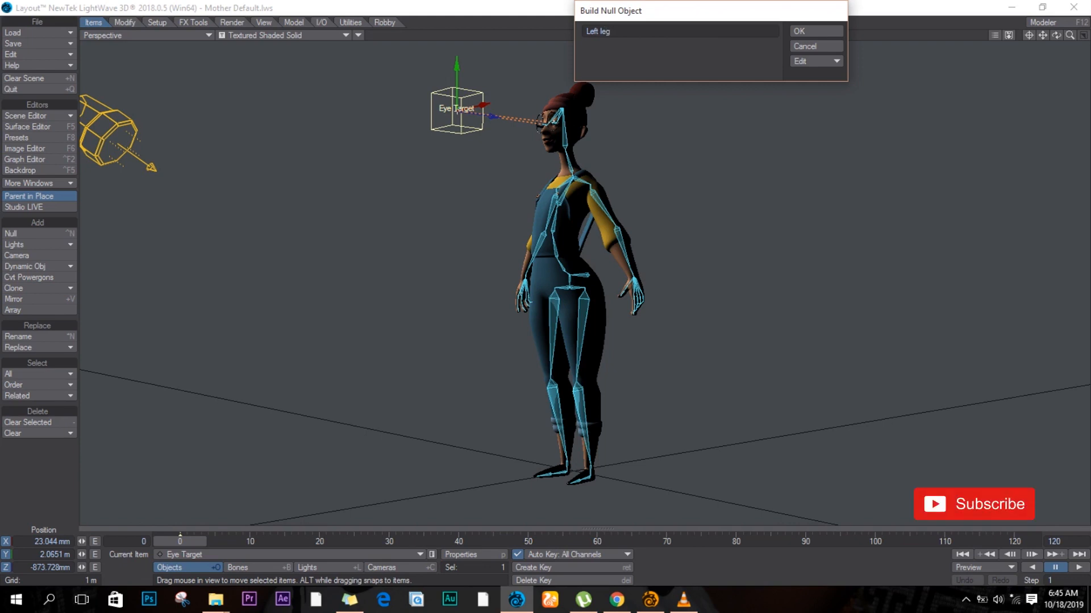
type("goal")
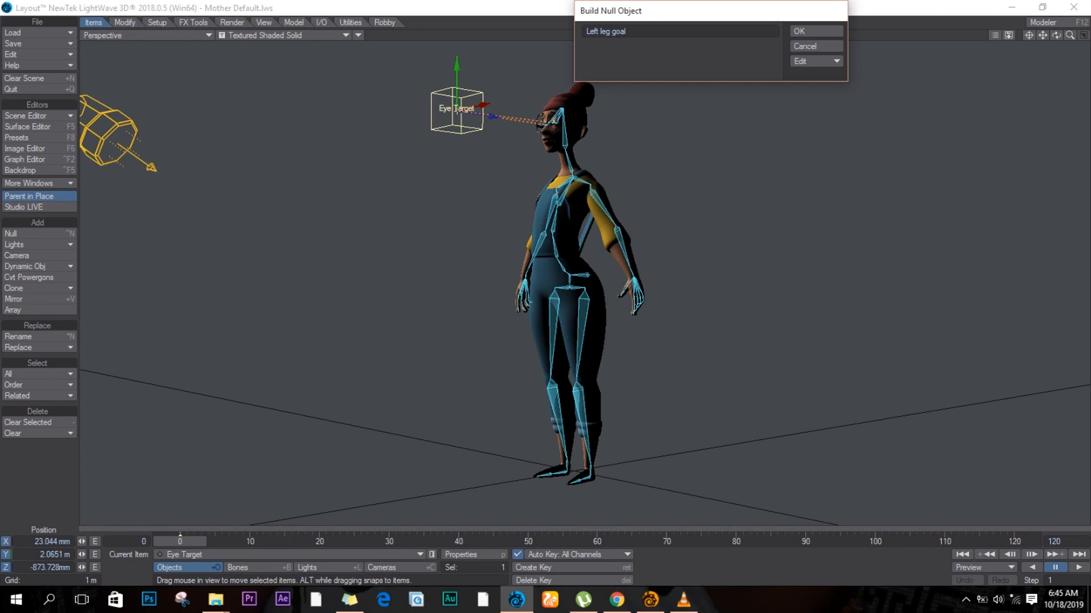
Make the null a Ring shape at scale .3 and create it.
left_click(814, 62)
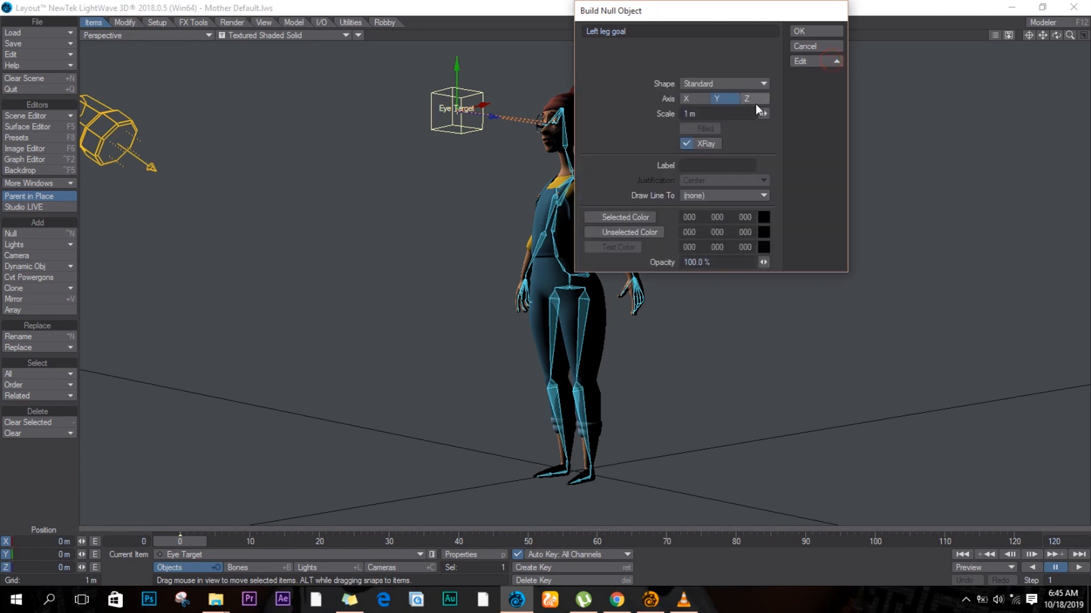
left_click(724, 83)
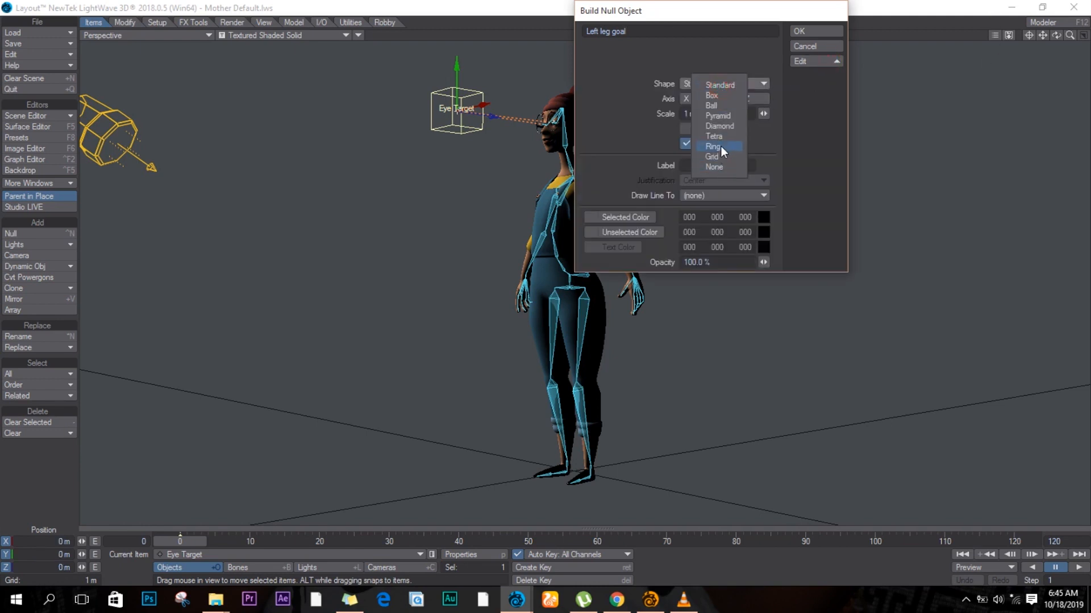
left_click(713, 146)
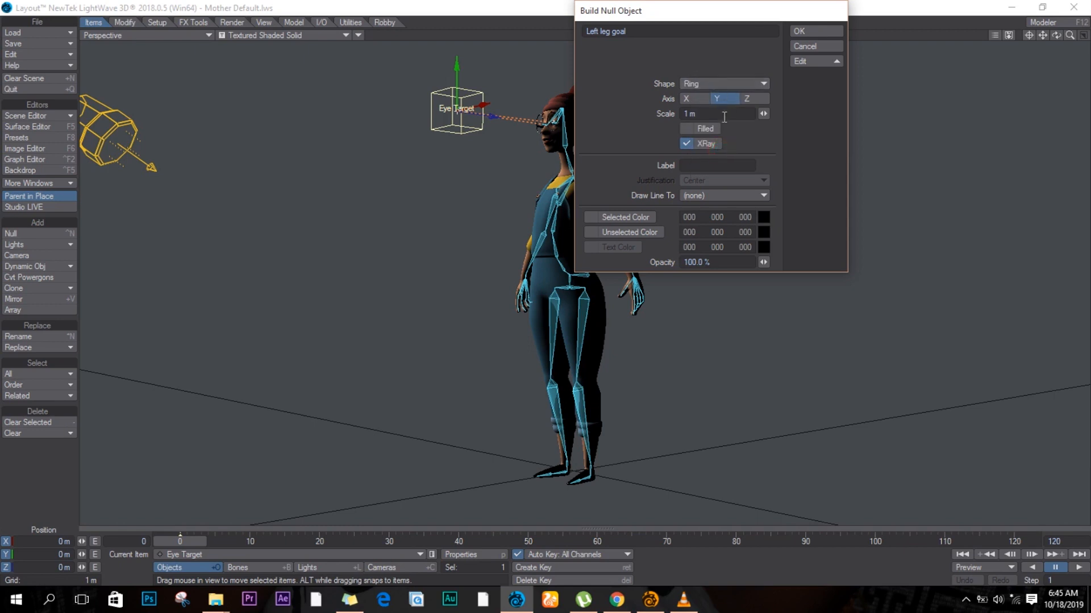
type(".3")
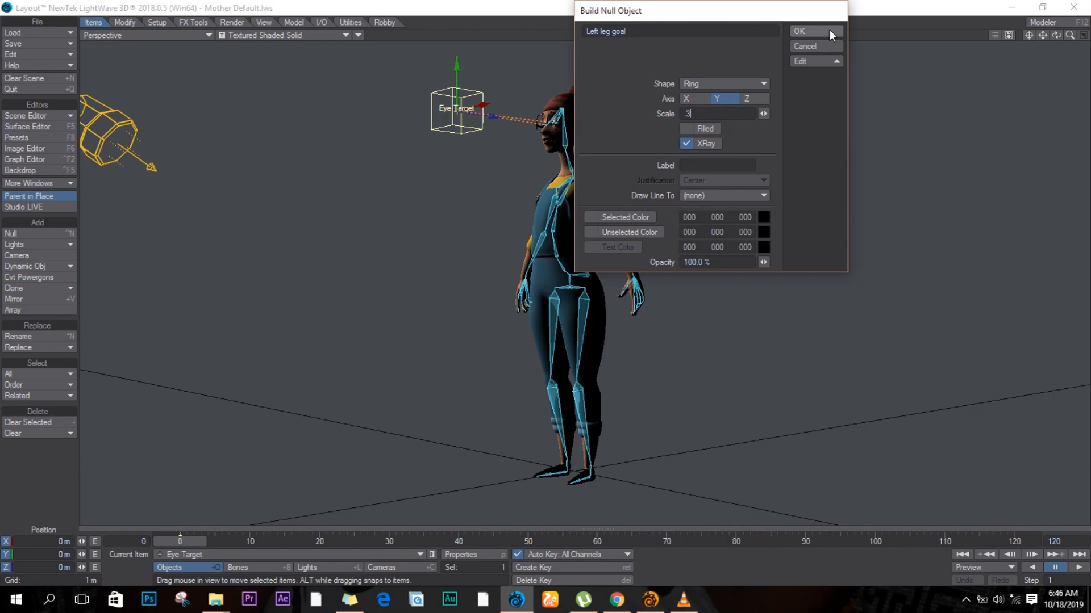
left_click(799, 32)
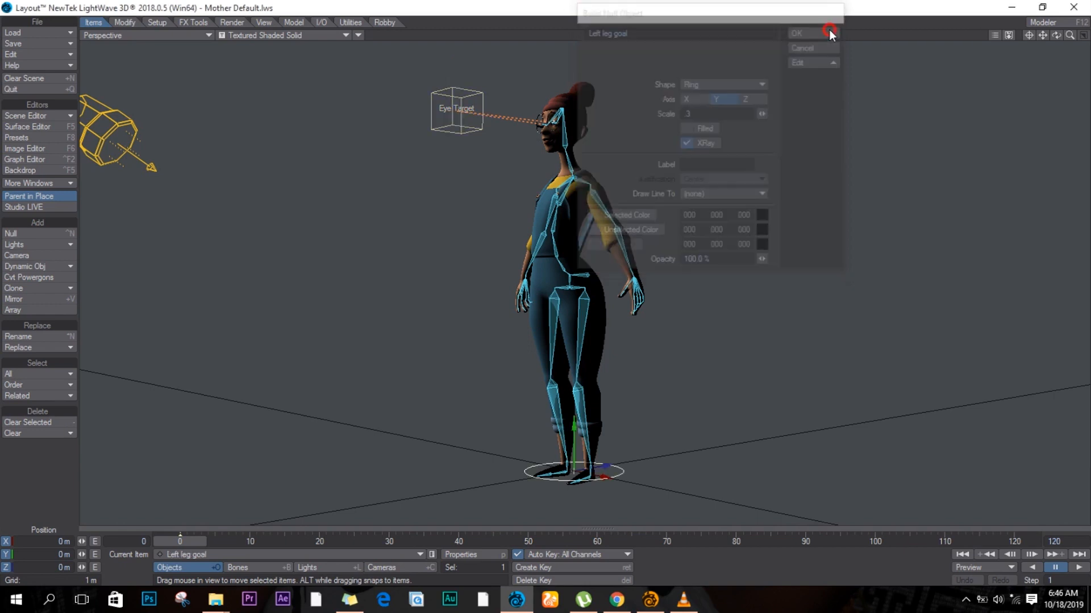
Confirm the Left leg goal null so it becomes the current item at the feet.
left_click(797, 33)
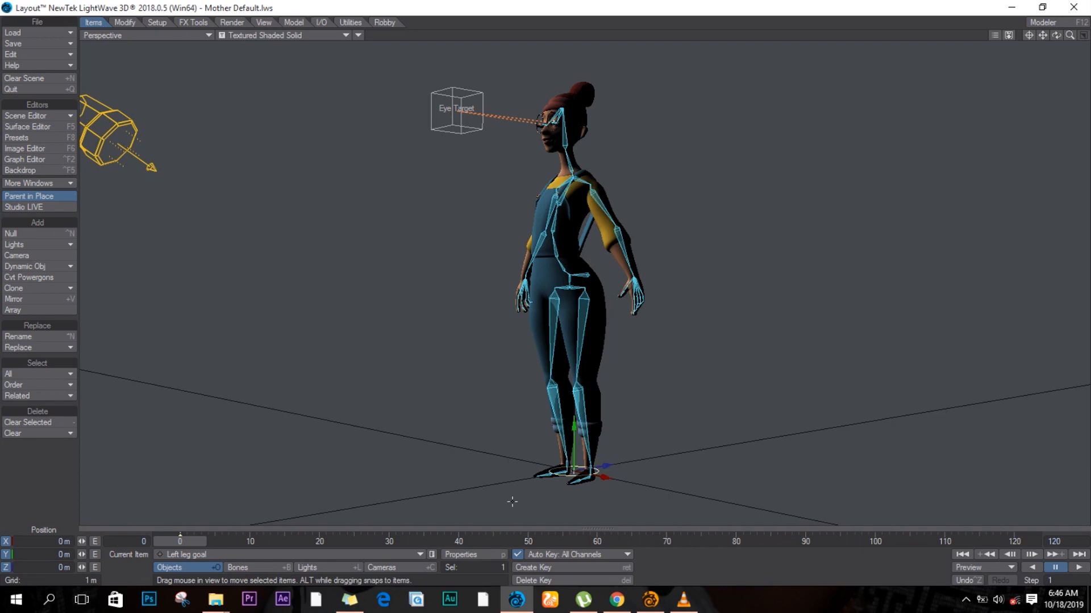
mouse_move(563, 248)
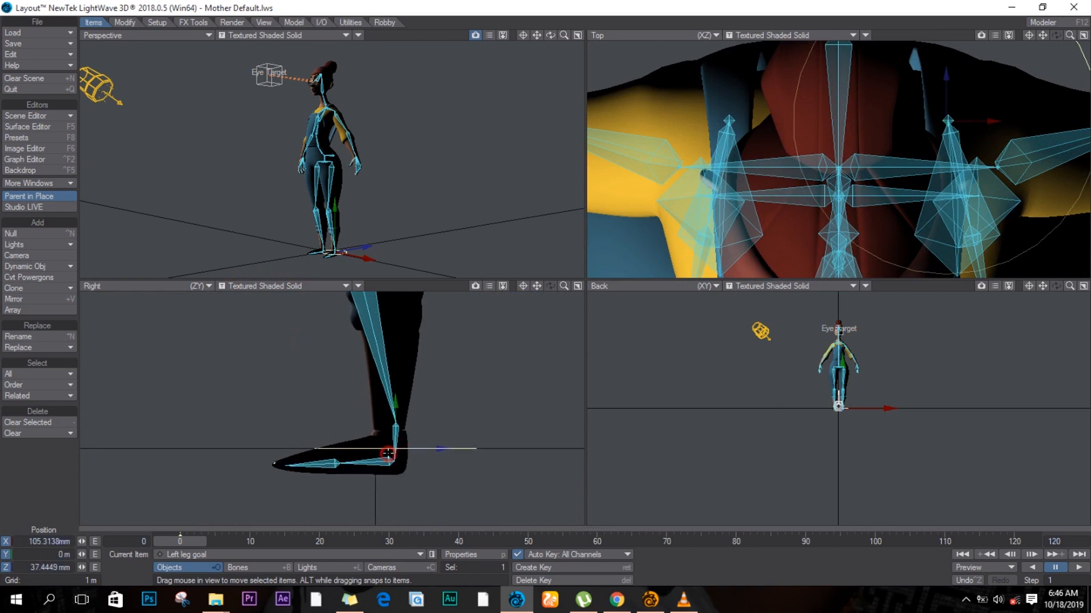
Zoom the Back view onto the hips and leg bones.
left_click_drag(389, 454, 403, 404)
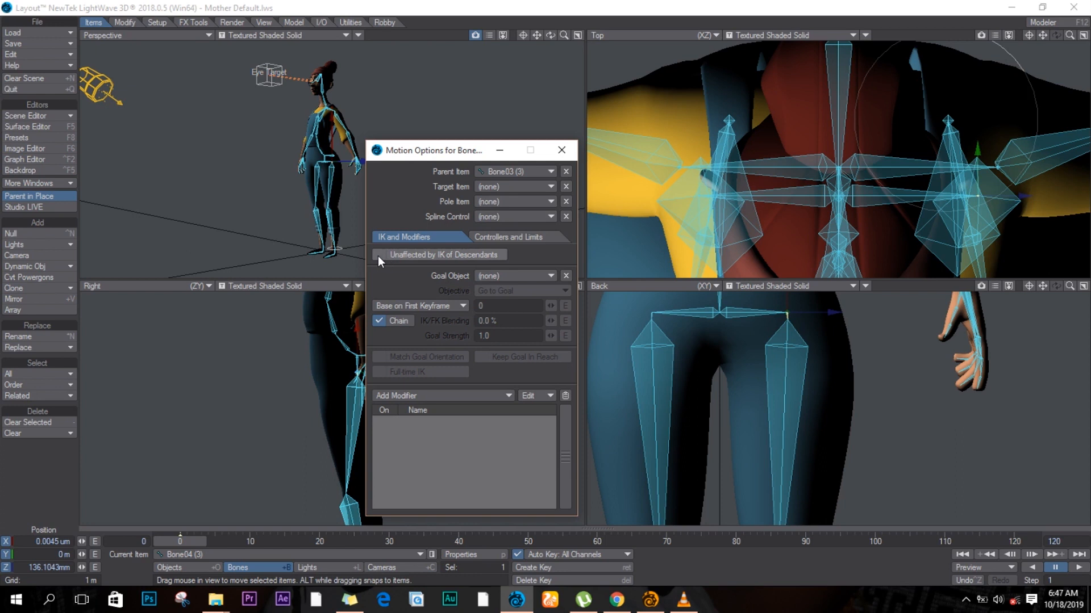
Select leg bone Bone05 and bring up its Controllers and Limits rotation settings.
left_click(380, 254)
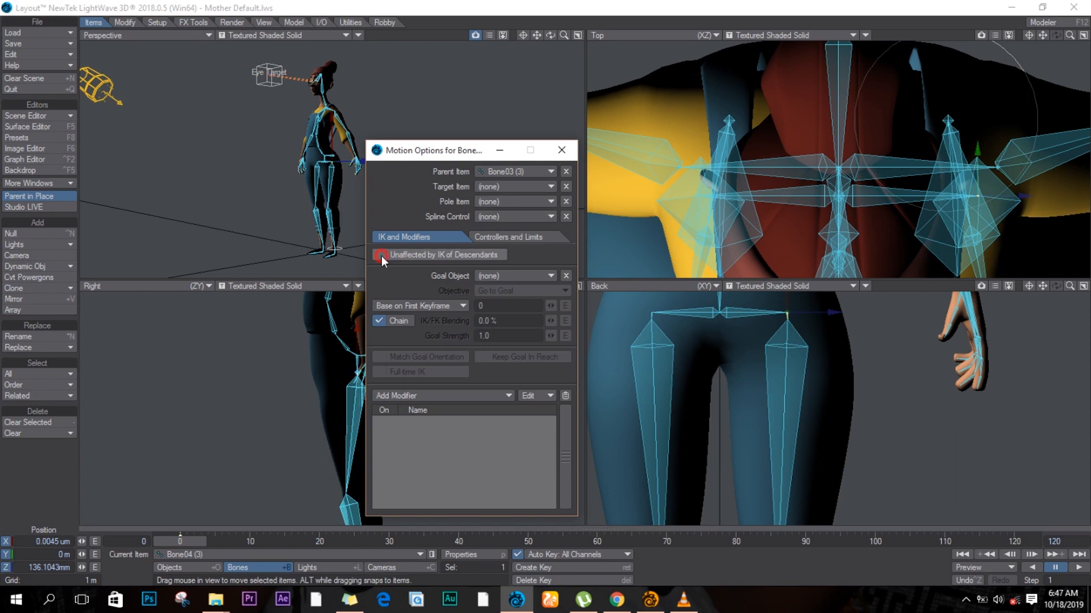
left_click(380, 255)
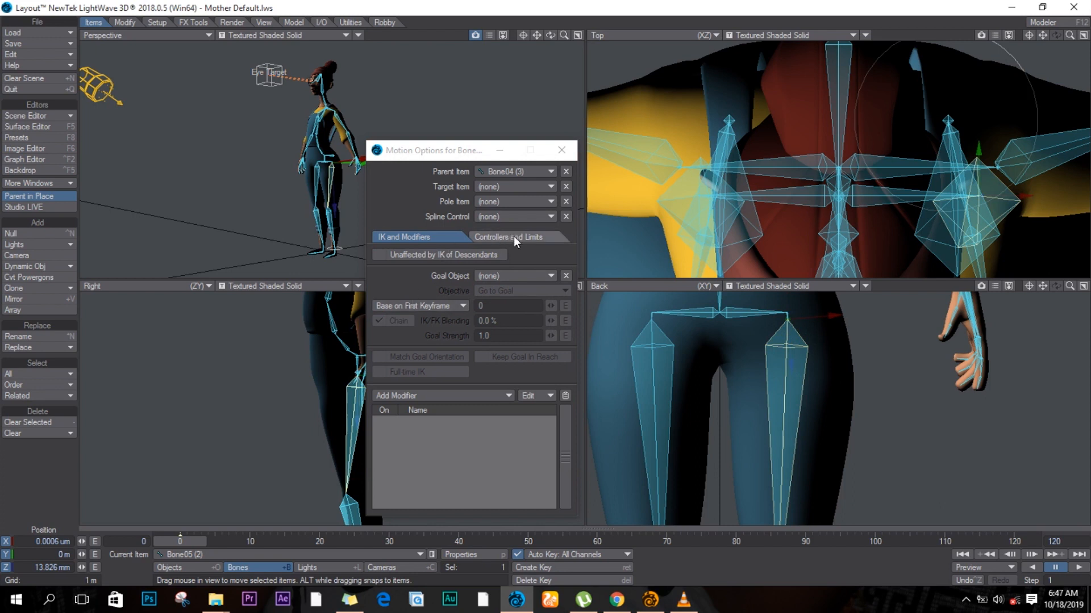
left_click(510, 236)
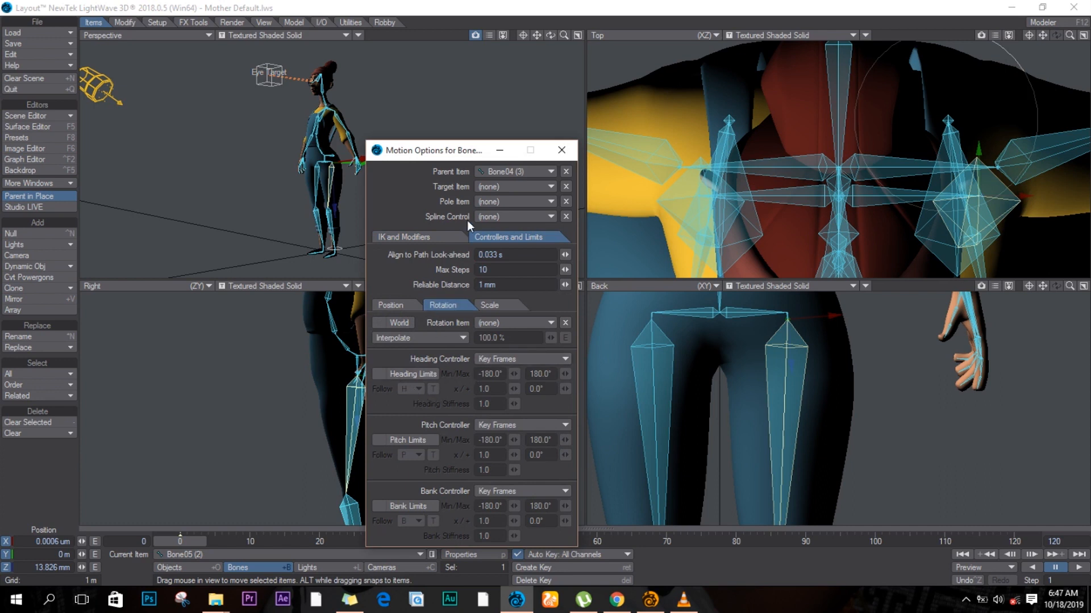
left_click_drag(433, 150, 553, 43)
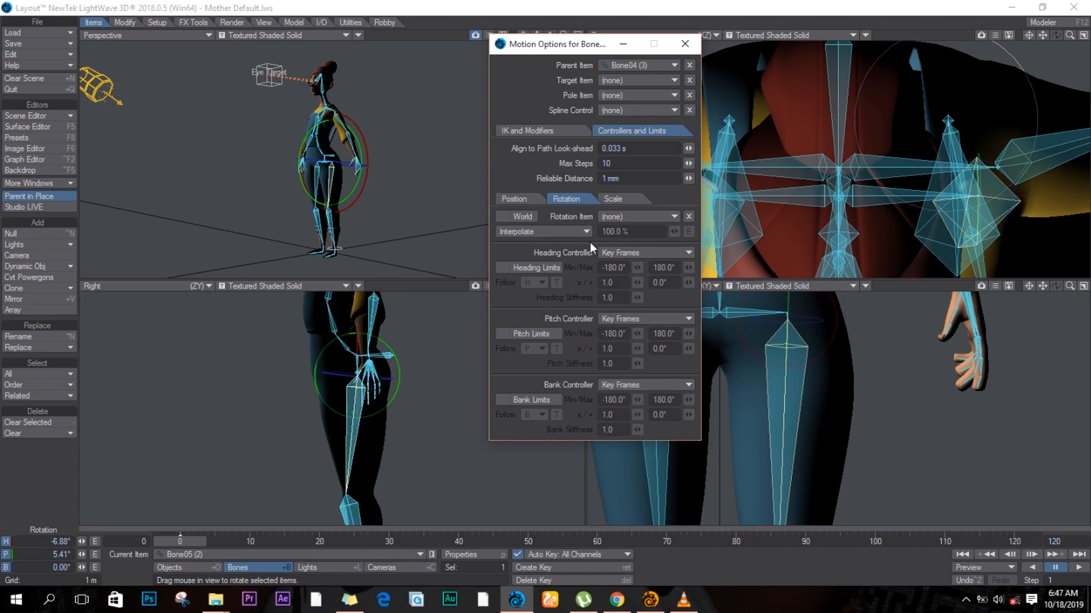
mouse_move(652, 243)
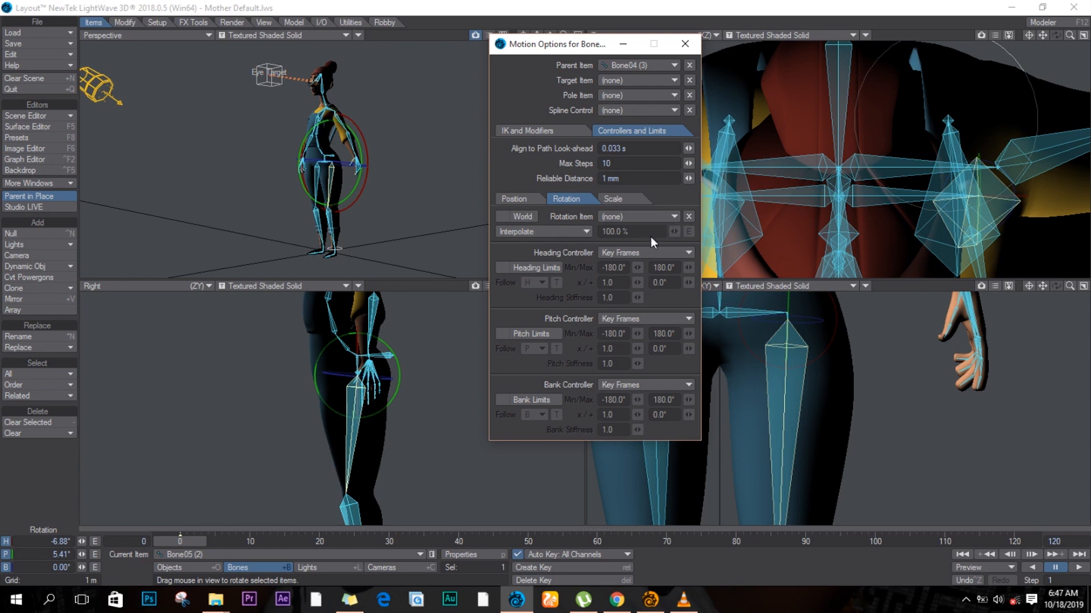
Set Bone05's Heading Controller to Inverse Kinematics.
left_click(643, 253)
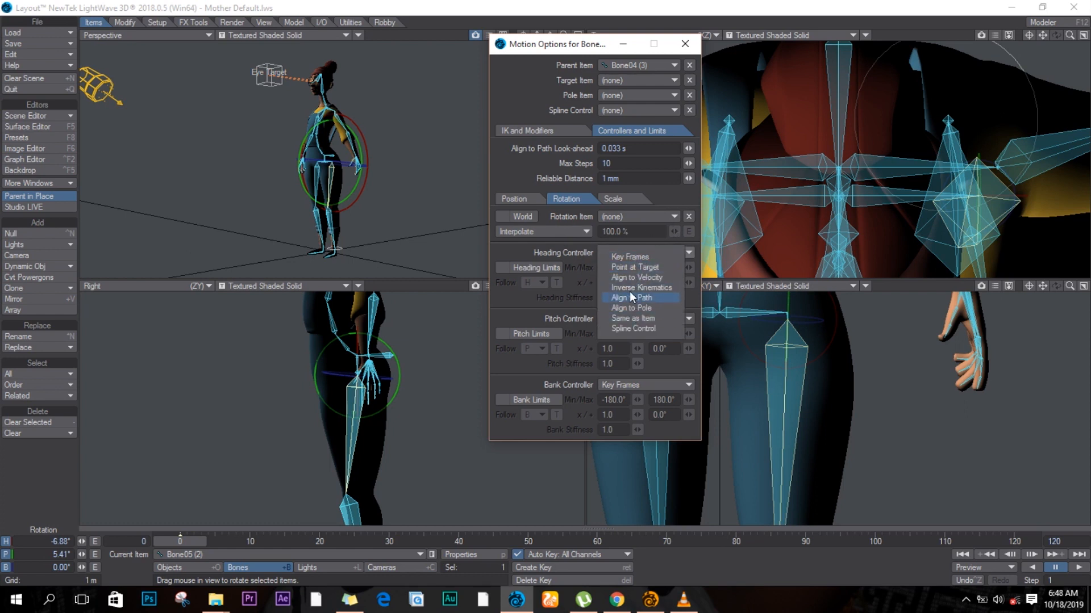
left_click(639, 287)
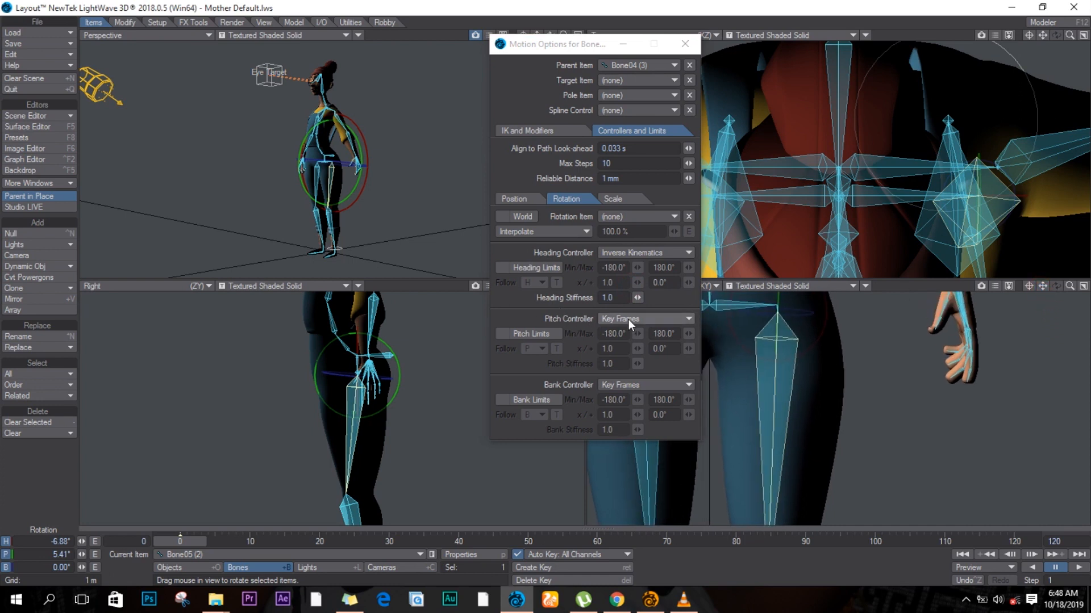
left_click(643, 318)
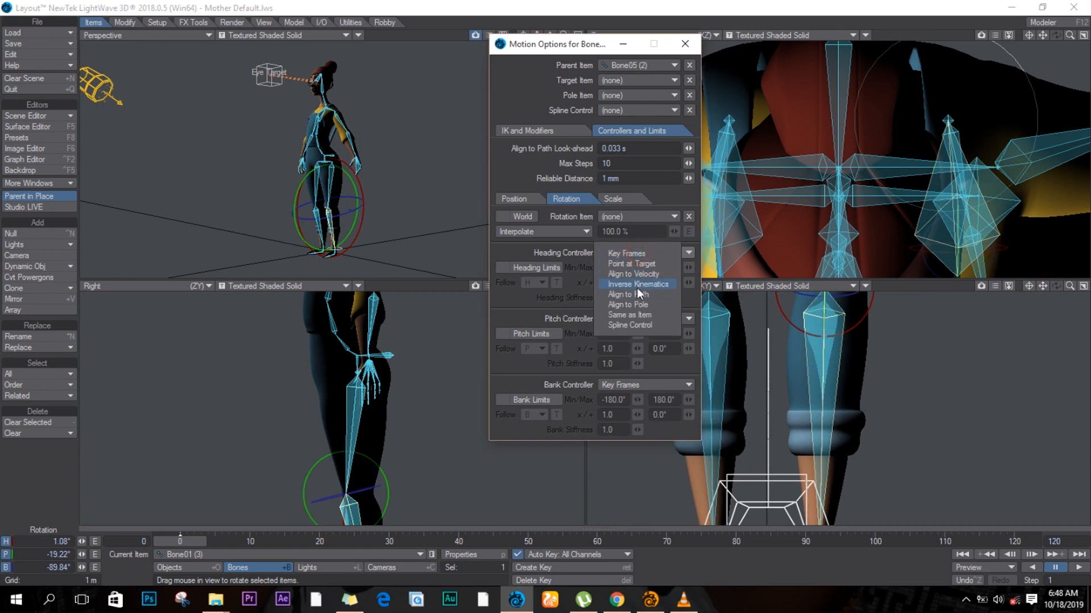
Set the heading to Inverse Kinematics, browse the Goal Object list and select the Mother object.
left_click(637, 284)
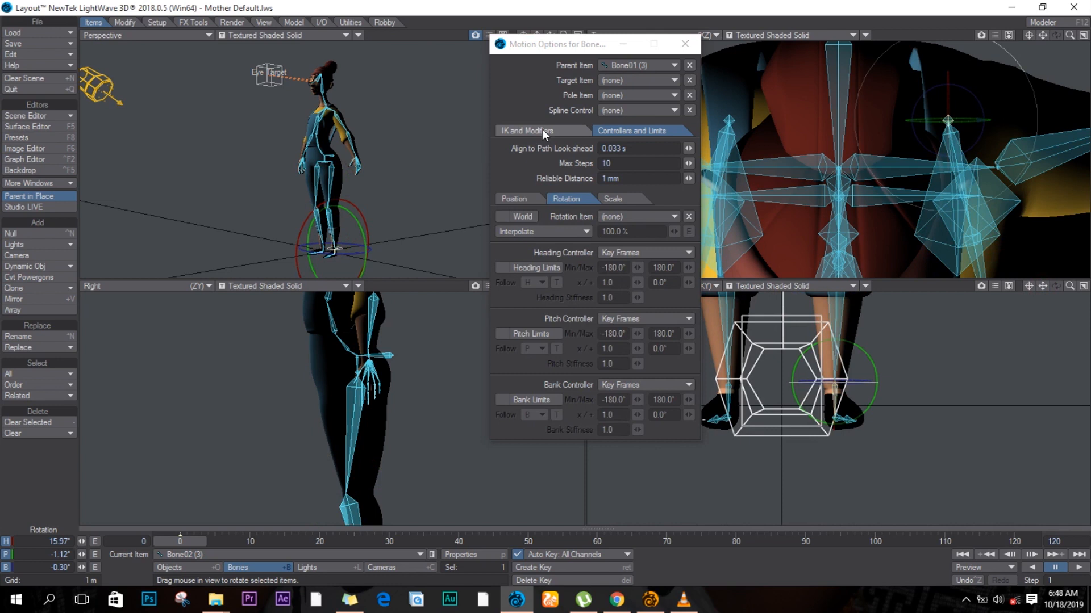
left_click(531, 131)
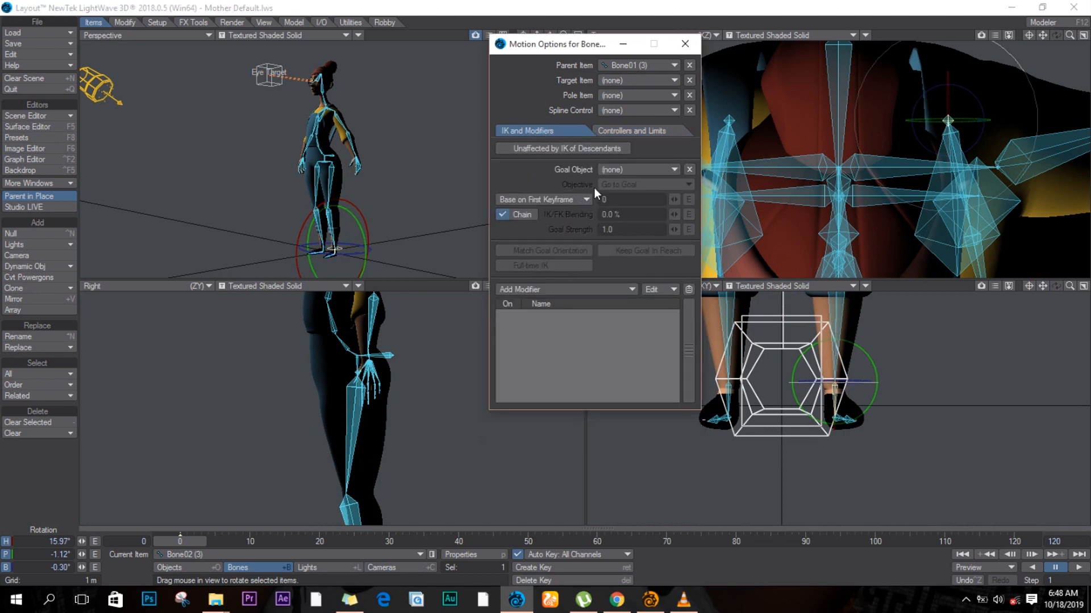
left_click(636, 169)
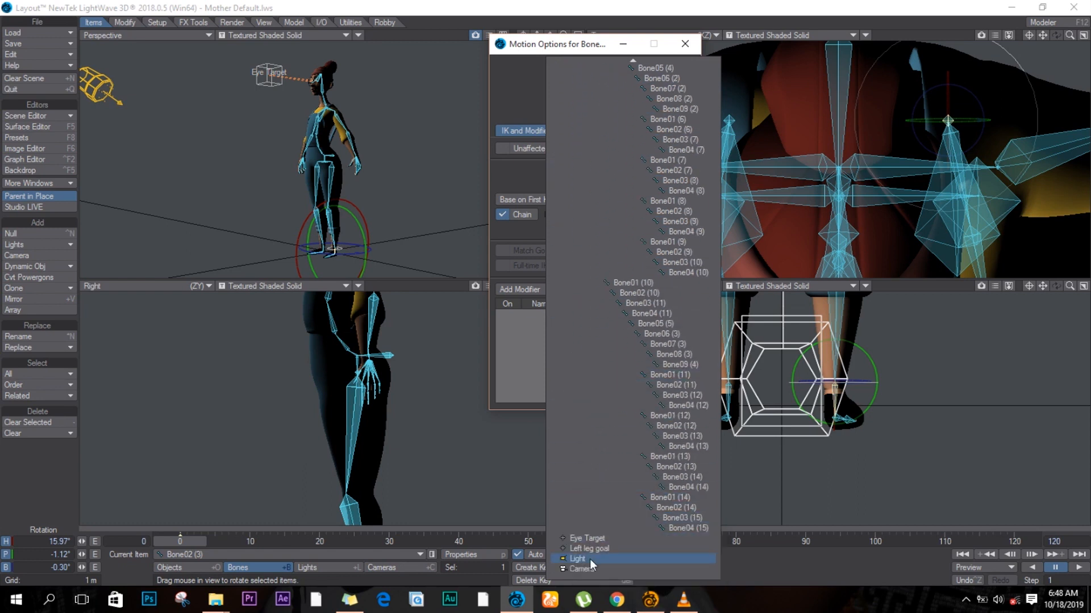
left_click(578, 558)
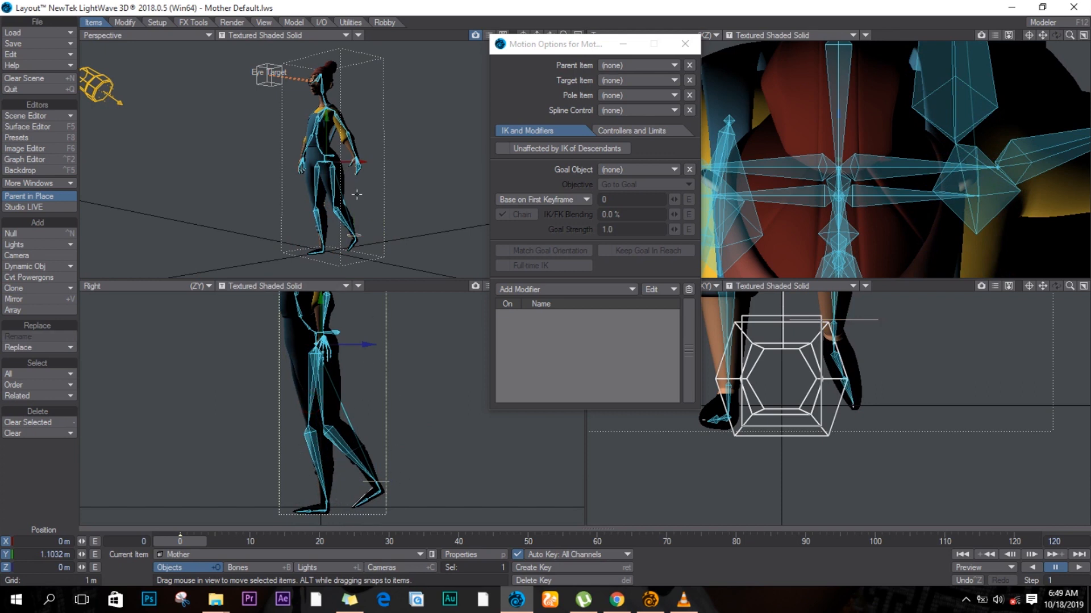
Close Motion Options and add a new null named 'Right Leg Goal'.
left_click(684, 45)
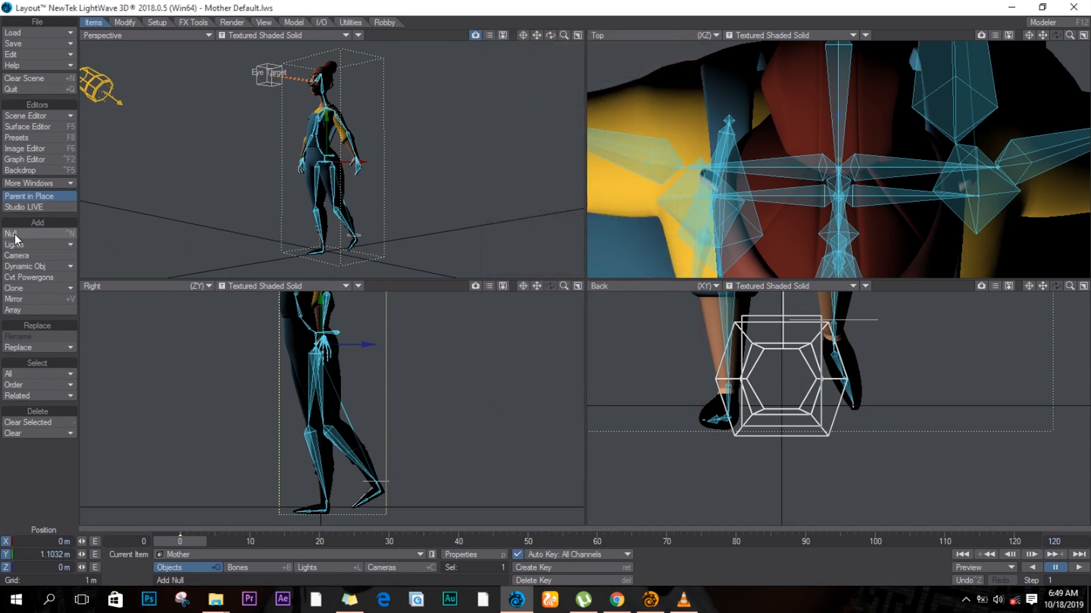
left_click(10, 233)
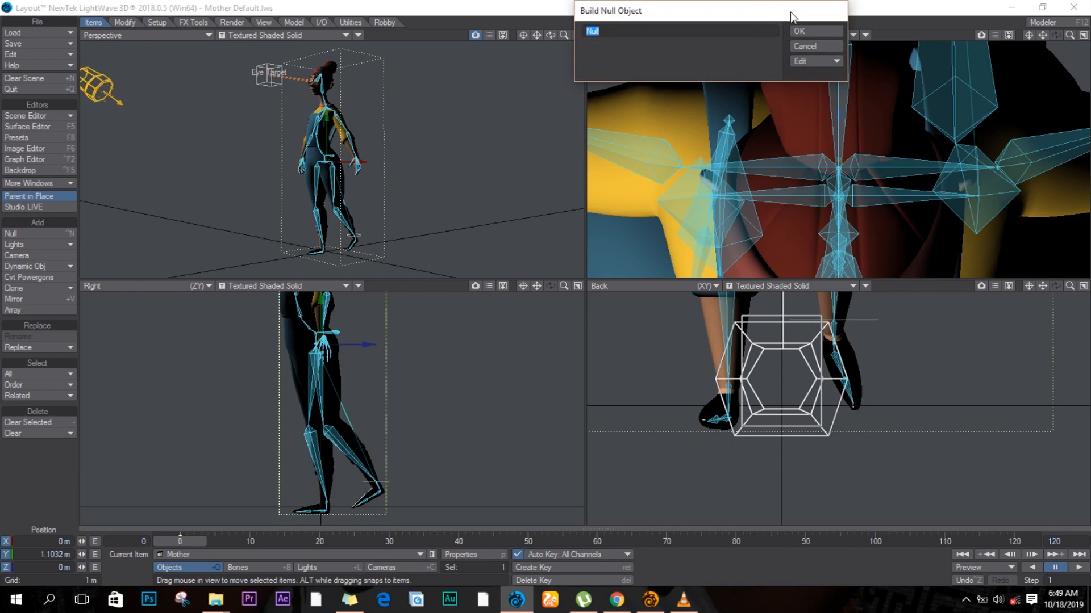
type("Right")
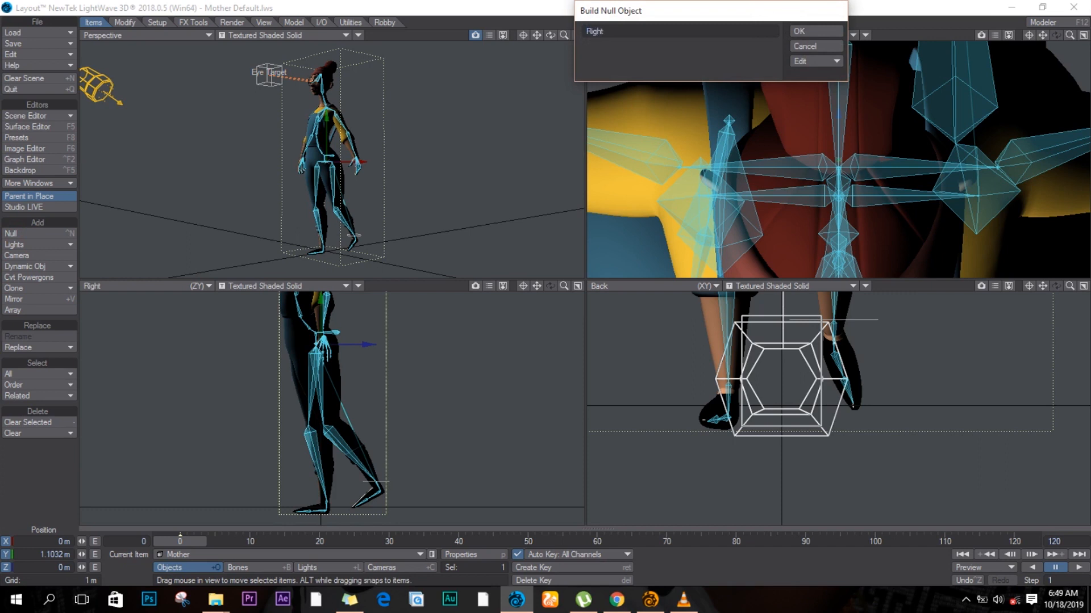
type("Lrg")
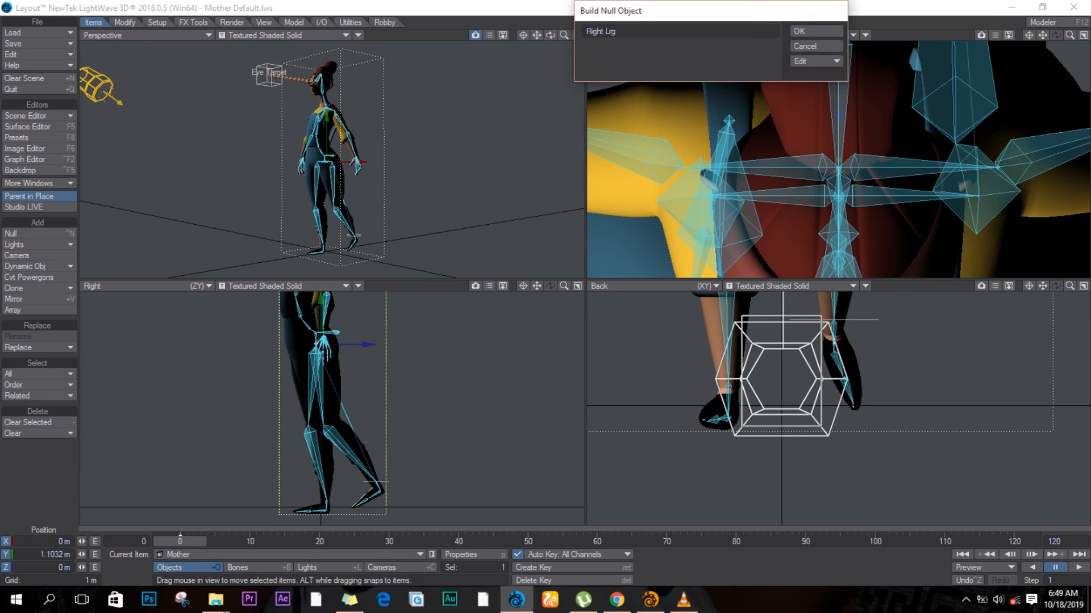
type("Goel")
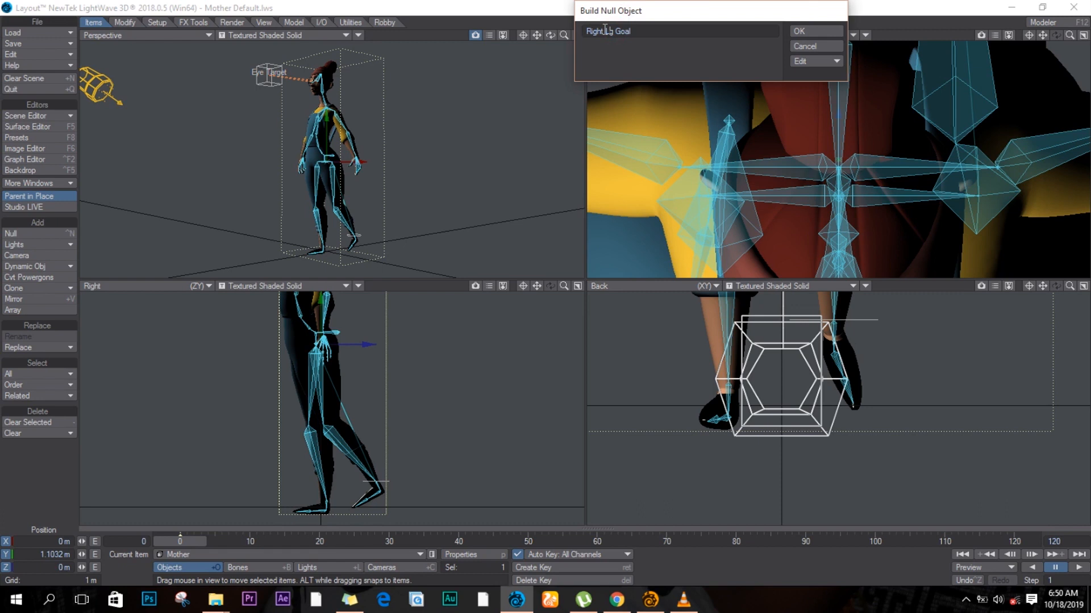
Make the null a Ring shape with a 200 mm scale and create it.
left_click(814, 62)
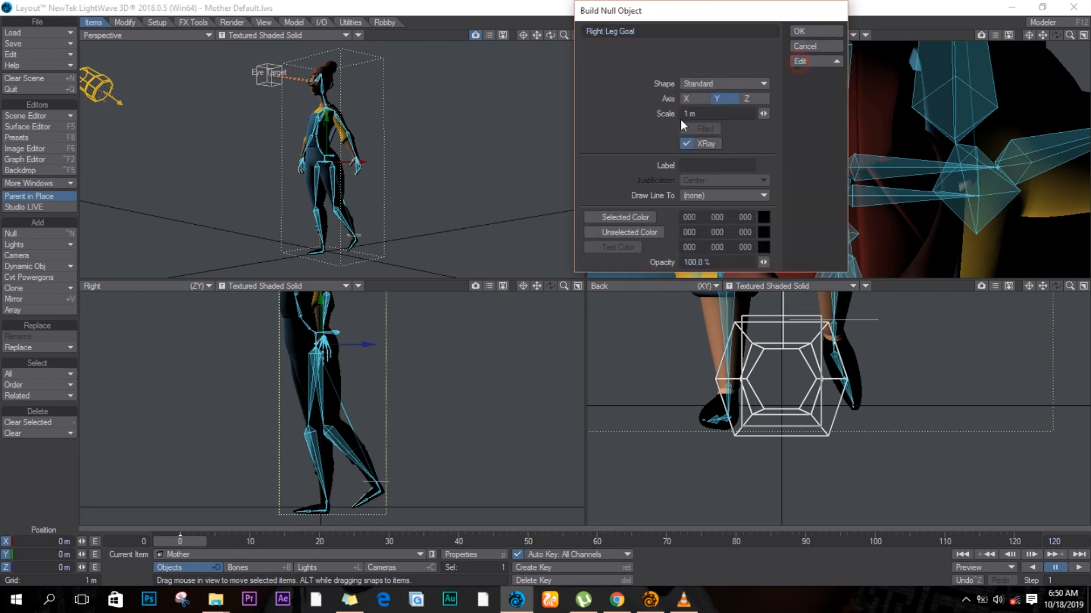
left_click(724, 83)
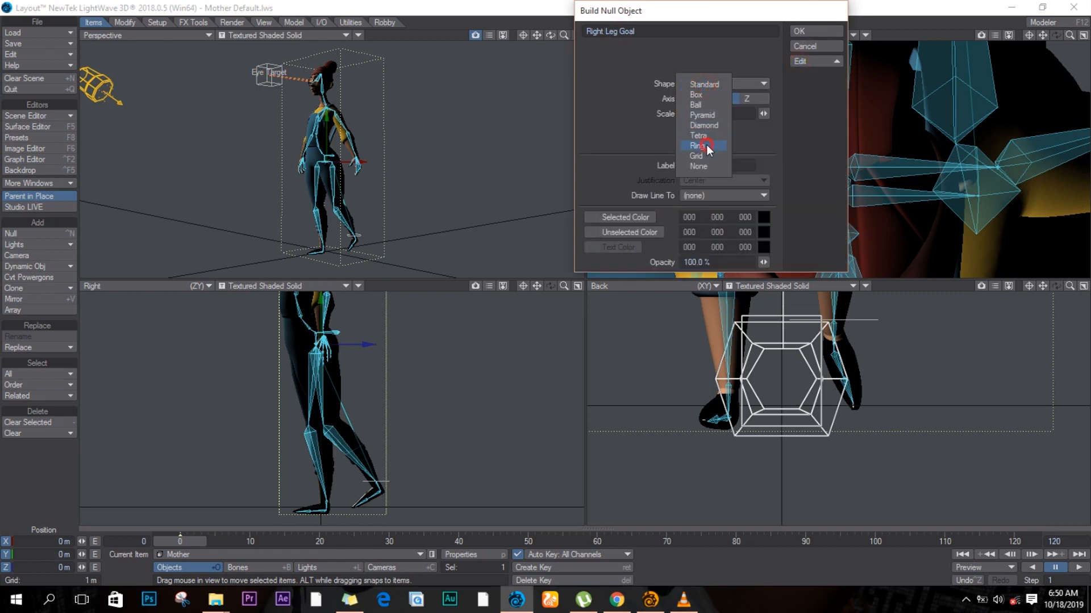
left_click(696, 146)
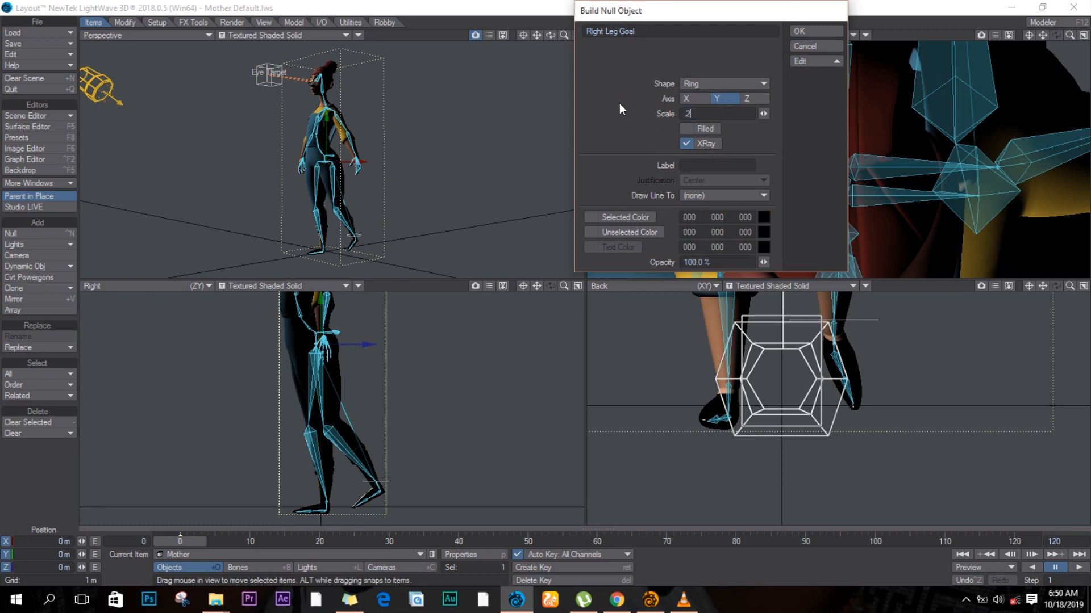
type("200 mm")
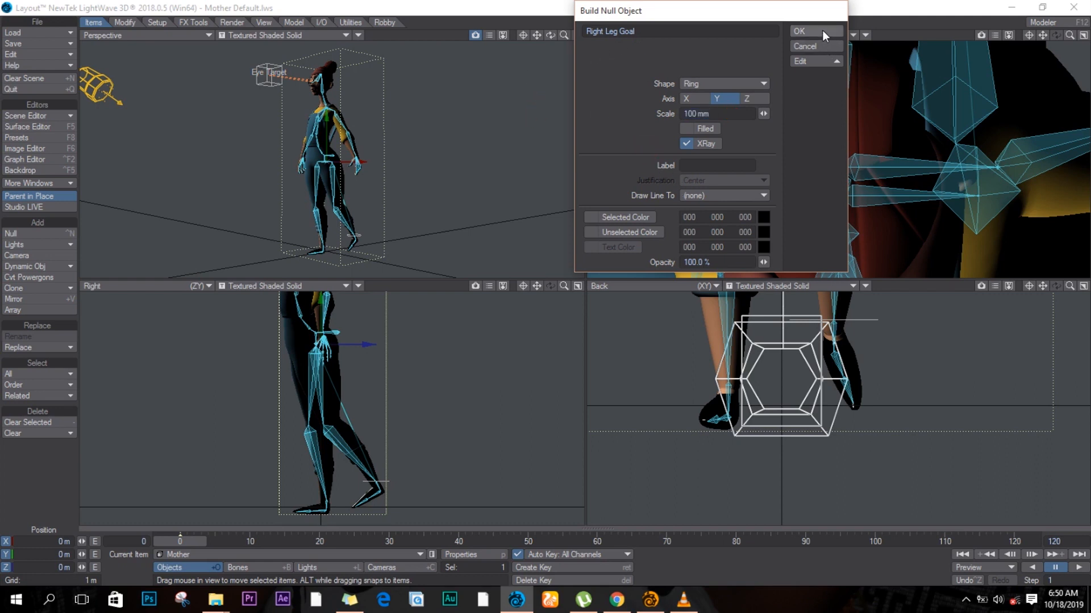
left_click(813, 31)
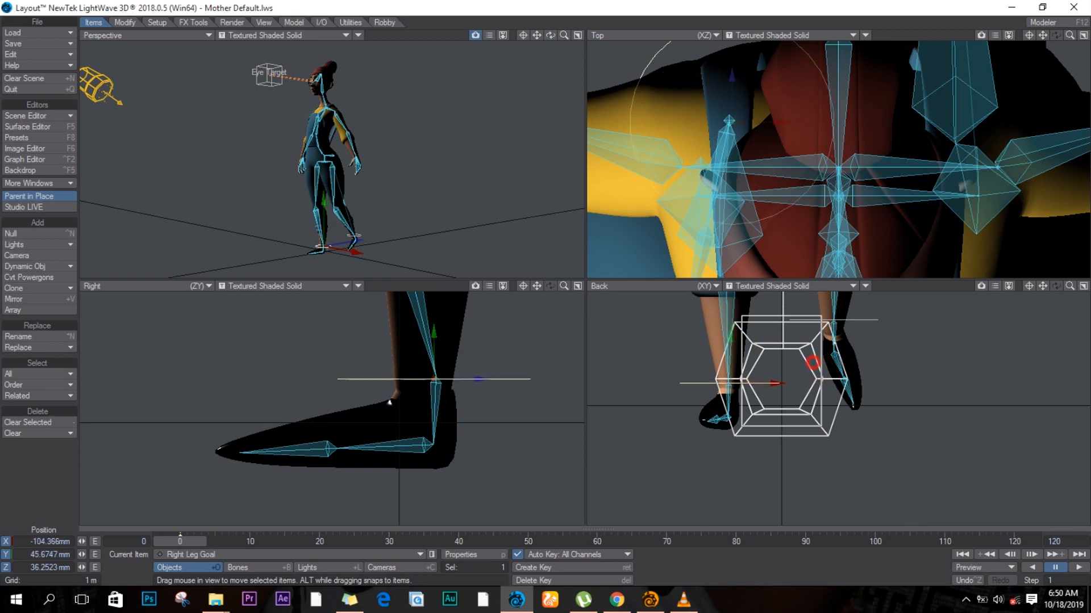
Move the Right Leg Goal ring to the right ankle.
left_click_drag(435, 378, 435, 378)
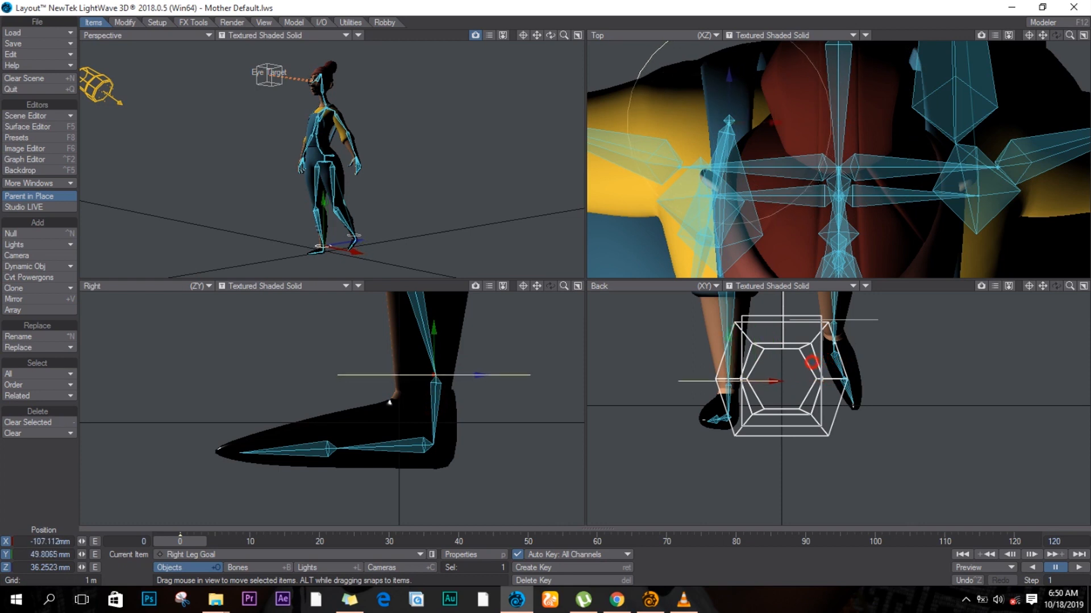
left_click_drag(435, 380, 469, 494)
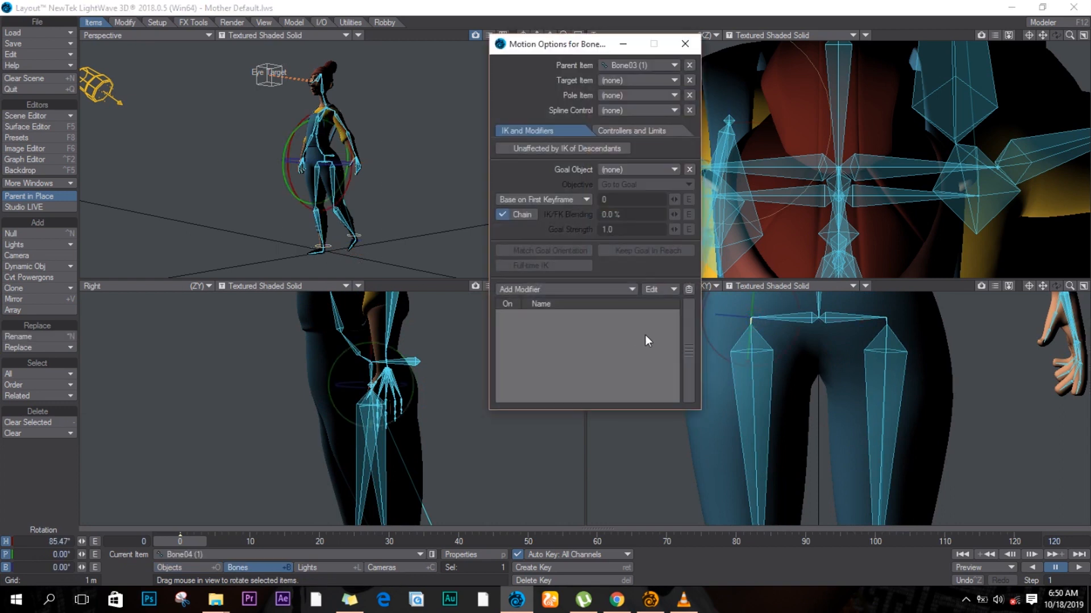
mouse_move(574, 148)
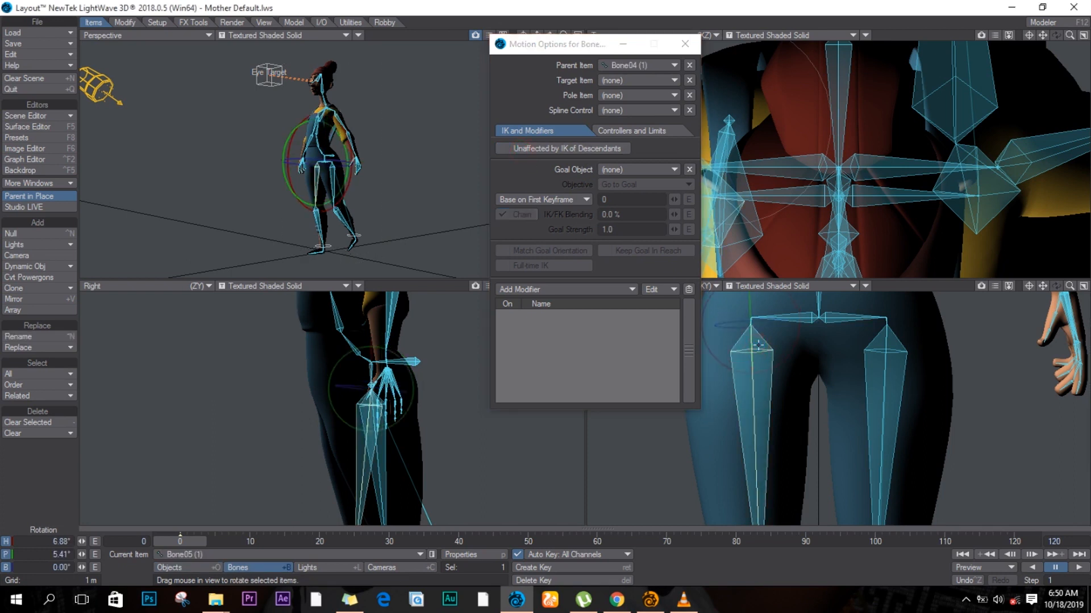
Set the leg bone's Heading Controller to Inverse Kinematics and select the next right-leg bone.
left_click(630, 131)
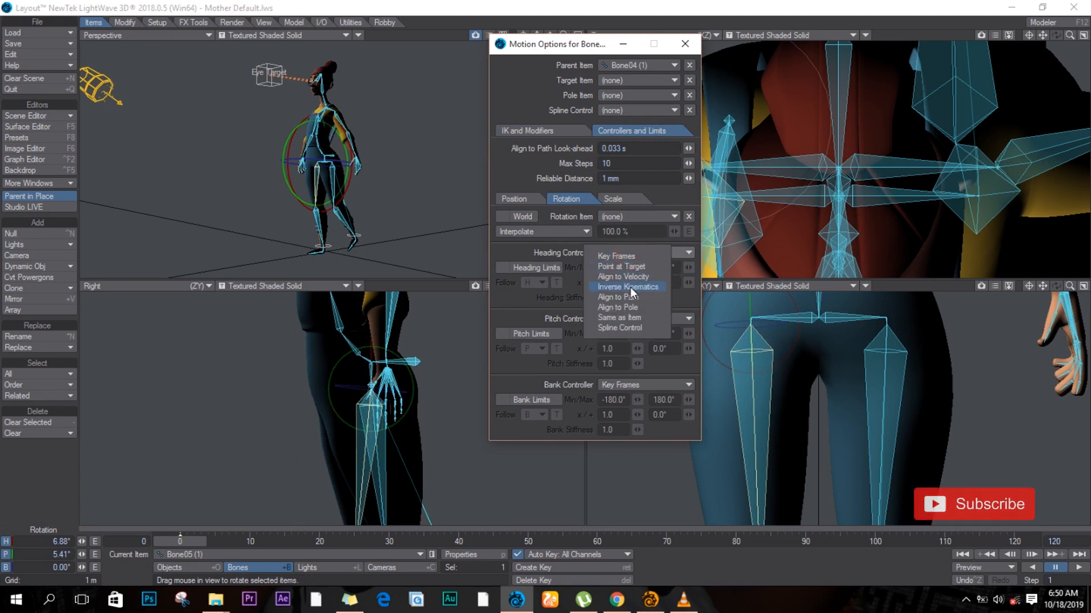
left_click(627, 286)
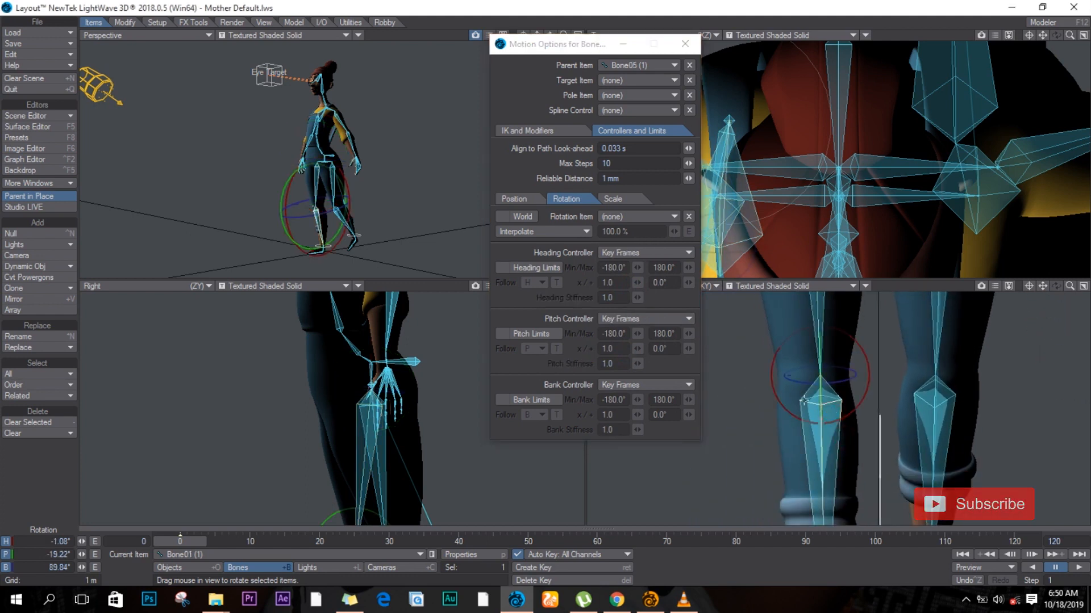
left_click(643, 252)
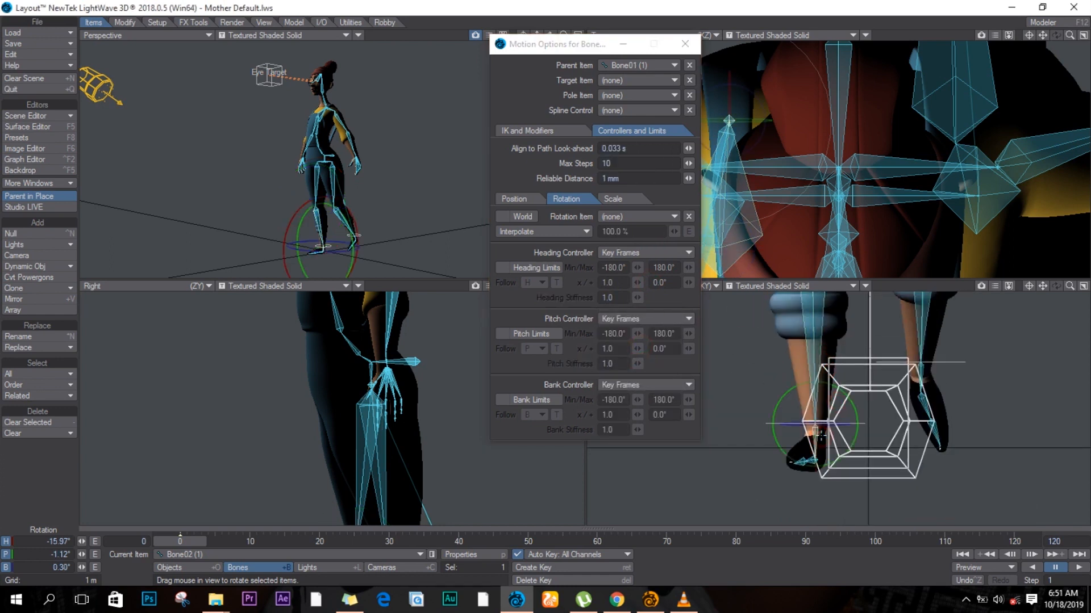
Set the right leg bone's Goal Object to Right Leg Goal with full-time IK and close Motion Options.
left_click(530, 130)
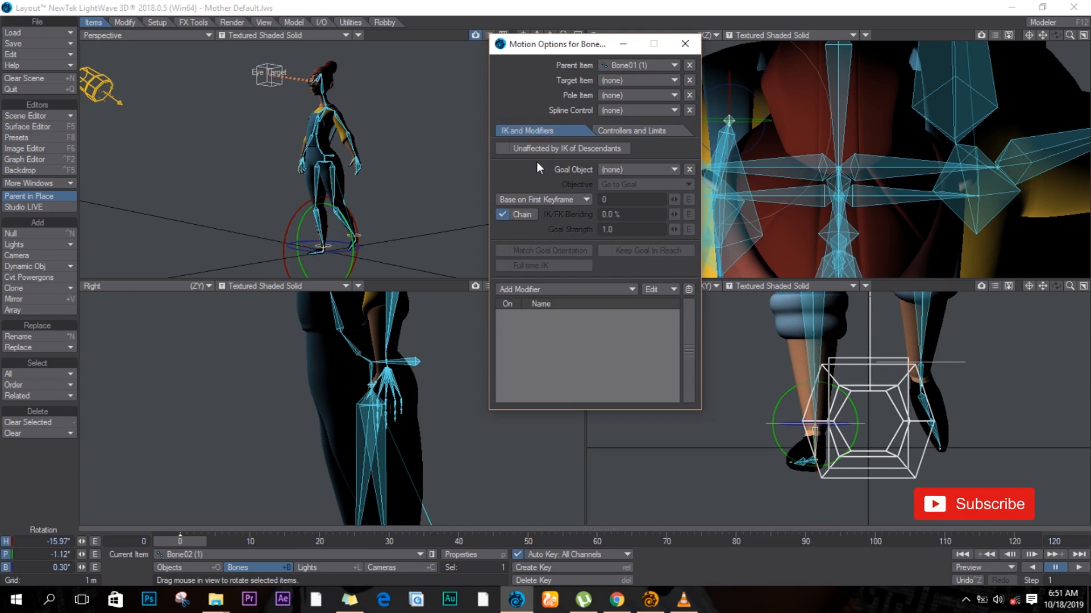
left_click(679, 65)
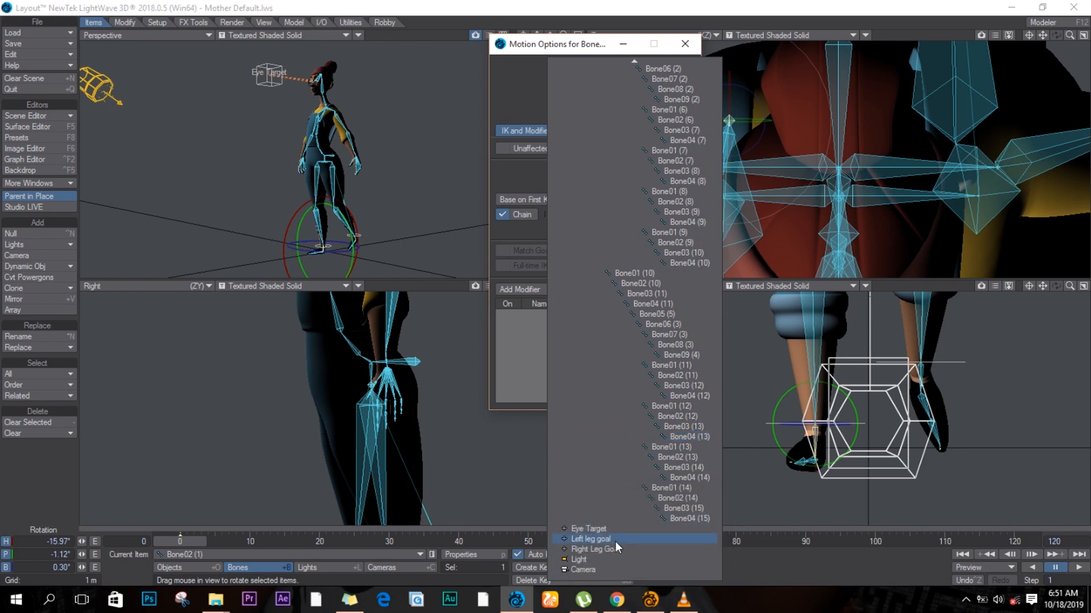
left_click(594, 549)
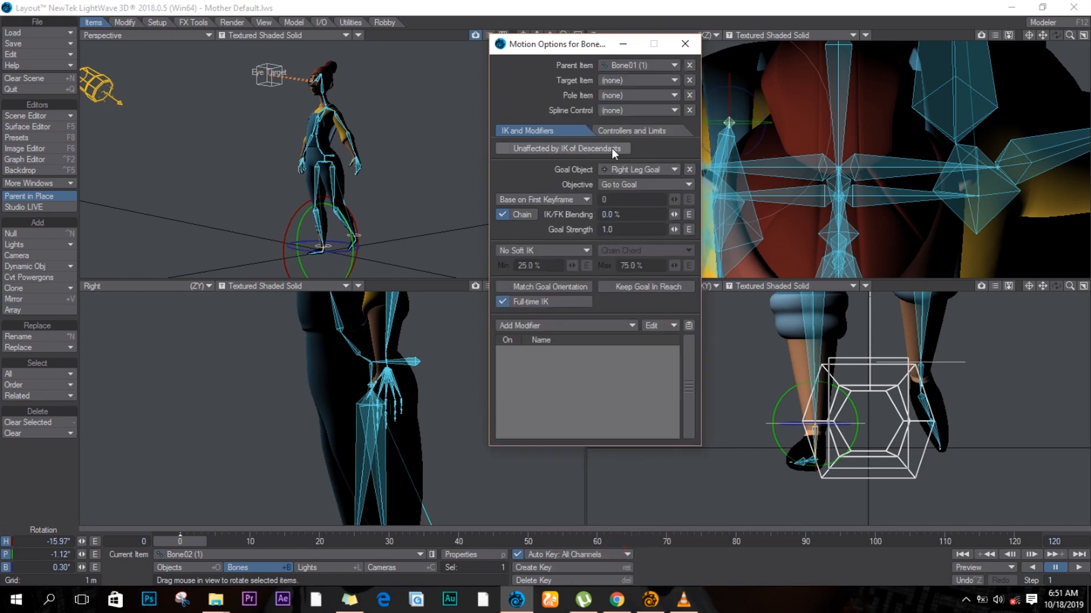
left_click(684, 44)
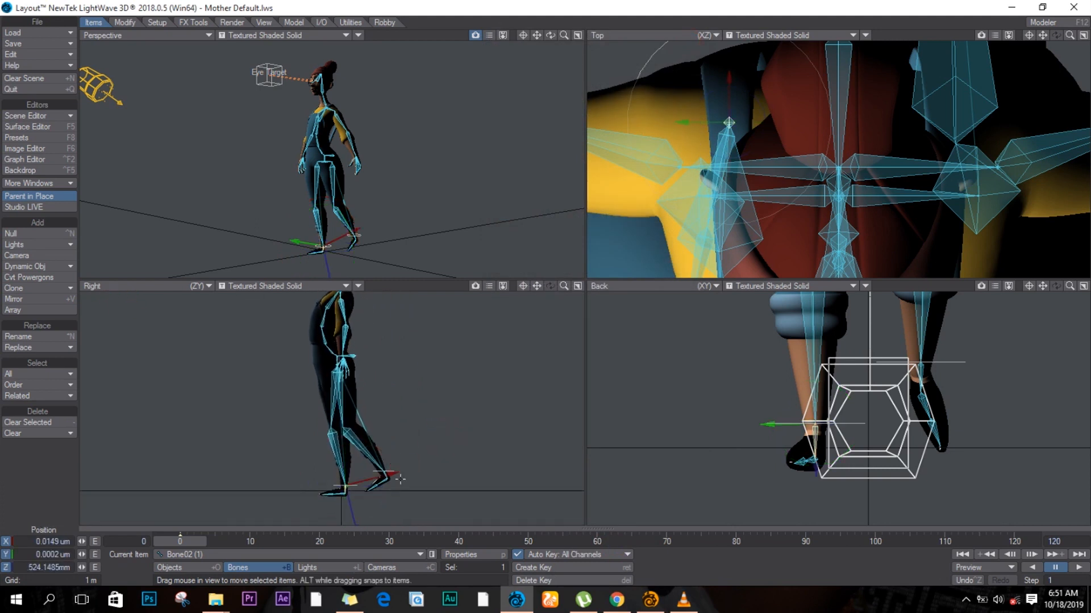
Select Left leg goal and move it so the leg bends into a walking stride.
left_click(170, 568)
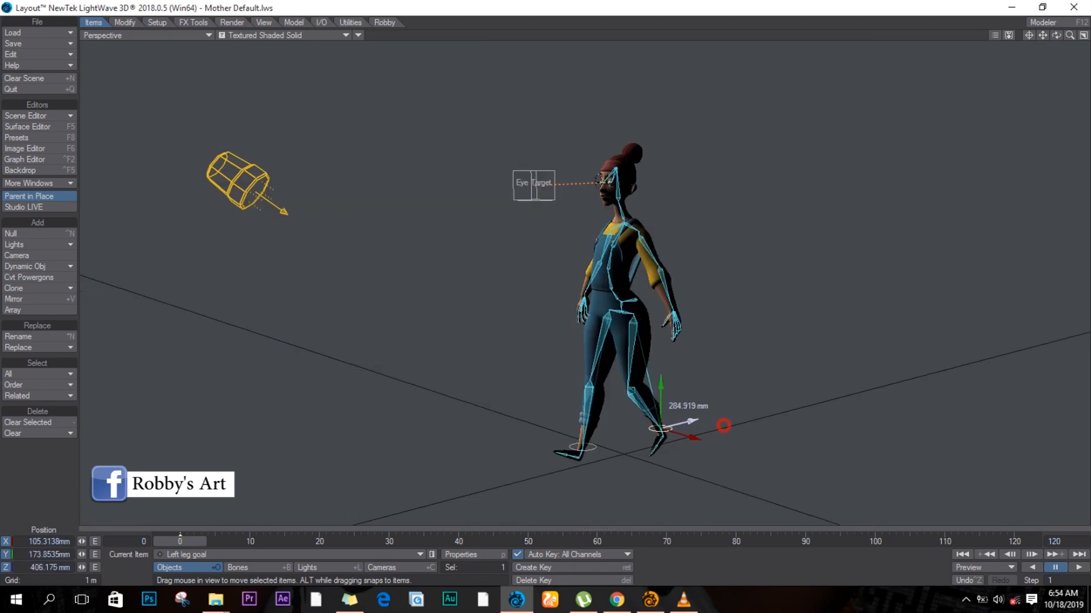
left_click_drag(724, 426, 705, 416)
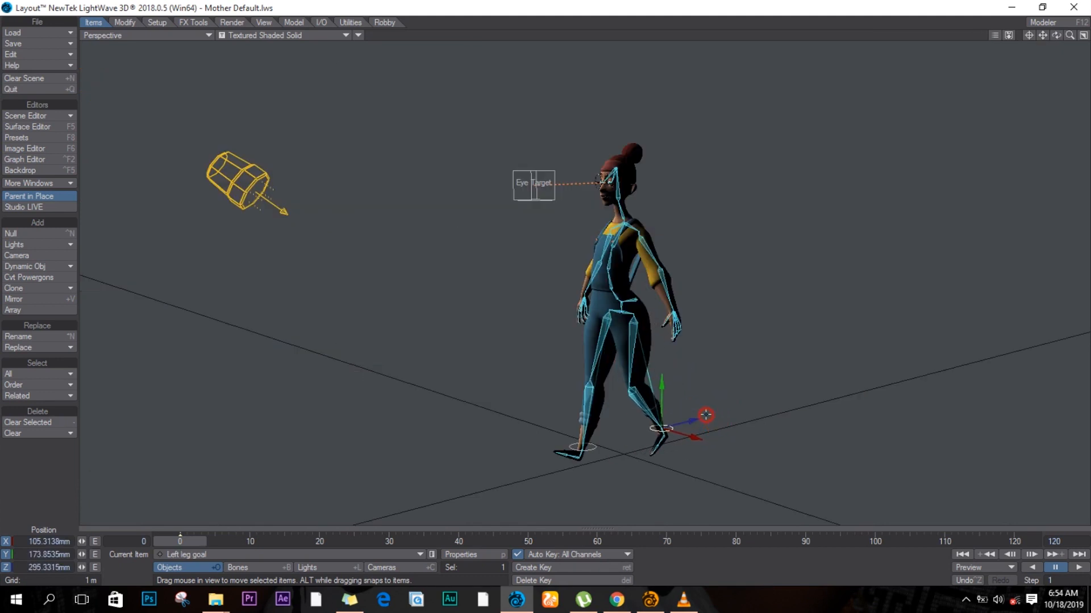